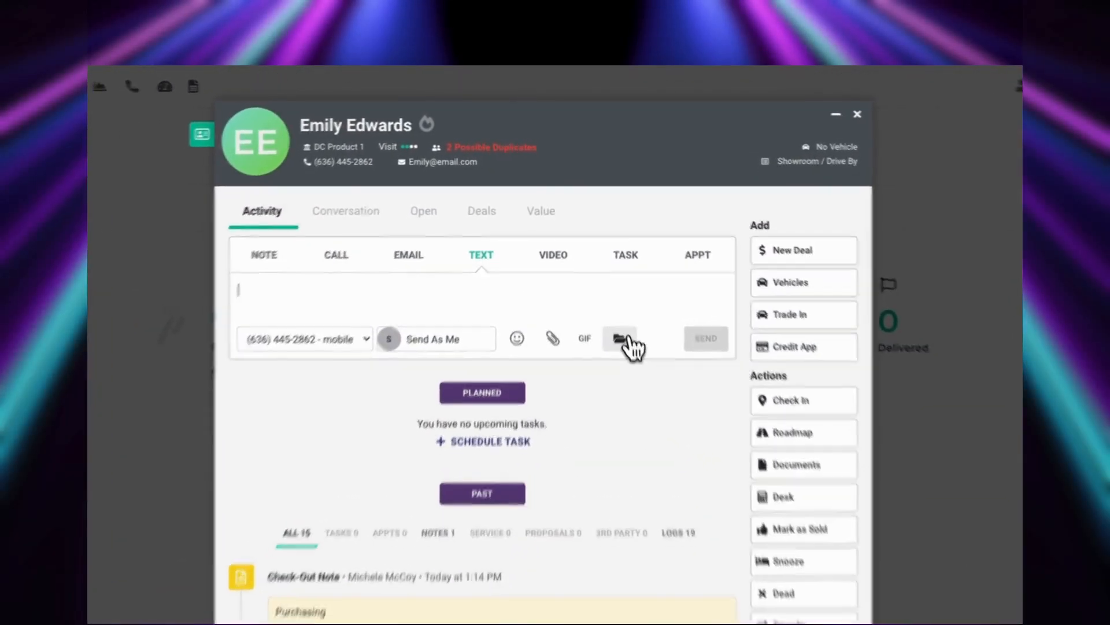
- Star the Appt Reminder w/ Address text template under the Appointment category as a favorite
left_click(619, 338)
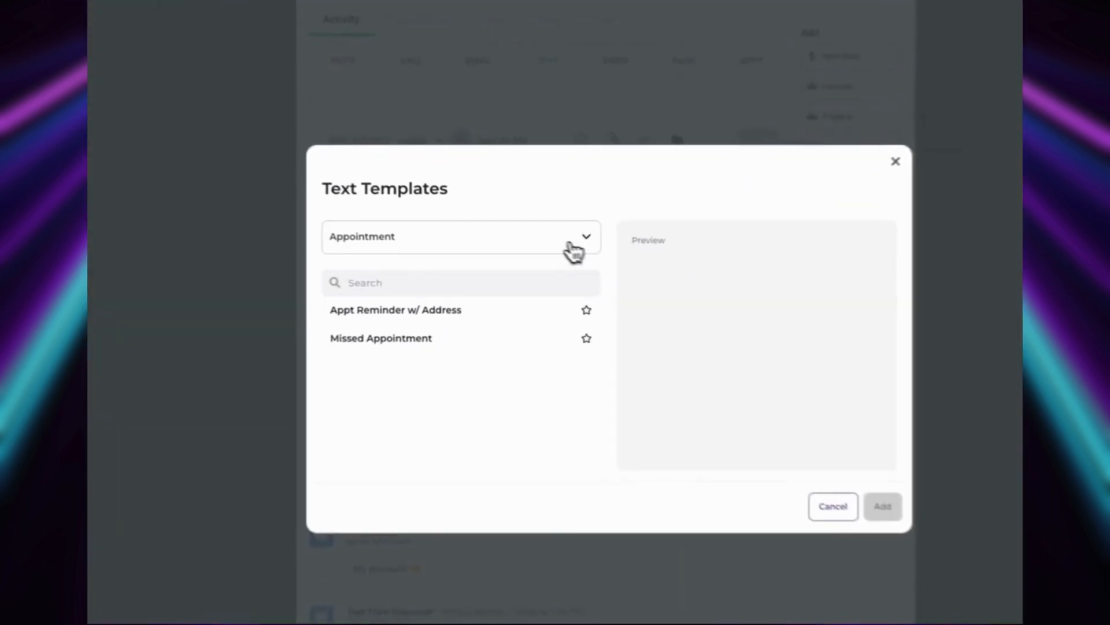
left_click(461, 236)
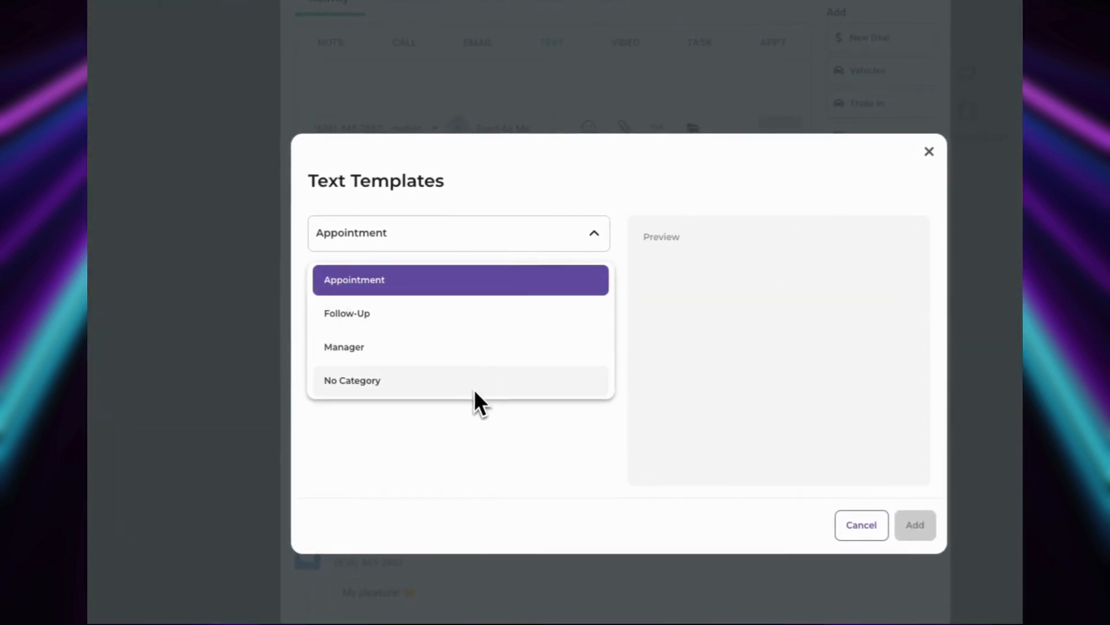
left_click(354, 279)
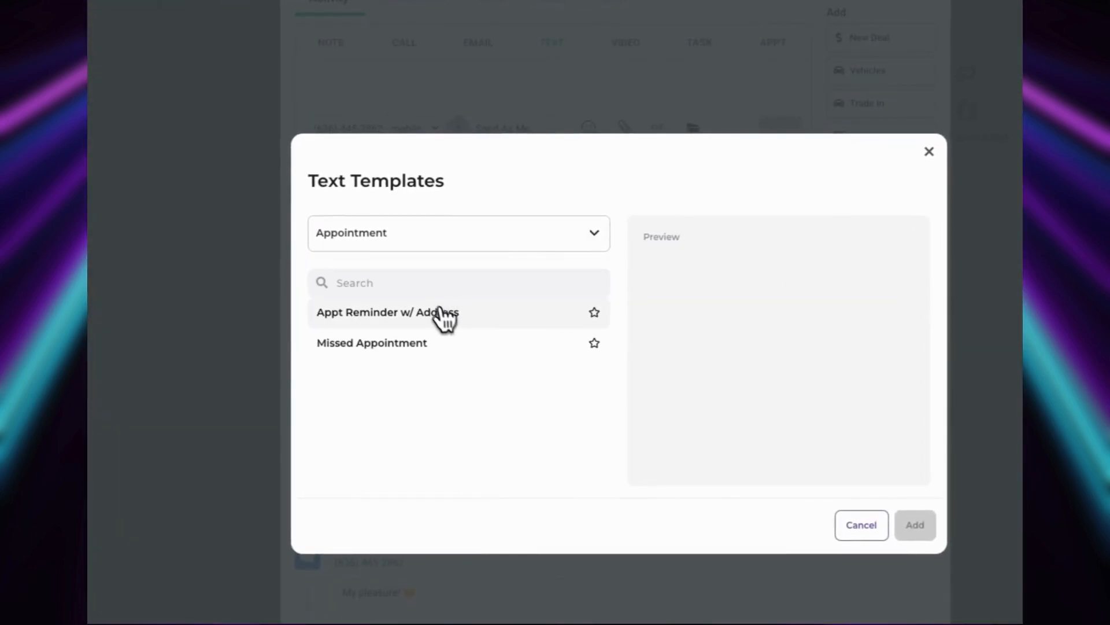
left_click(387, 311)
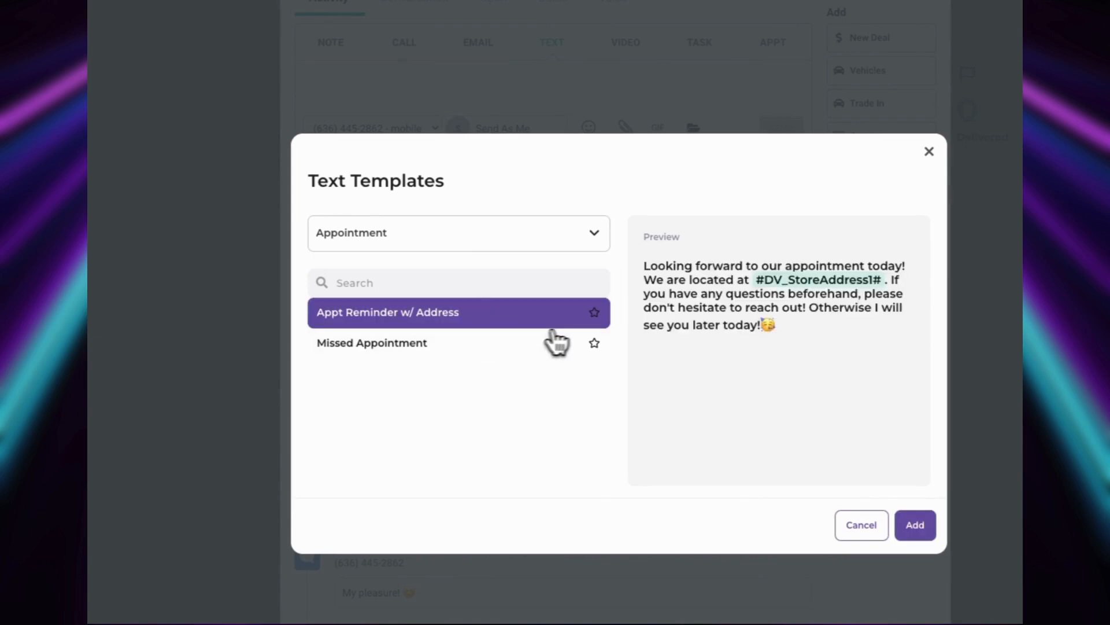
left_click(595, 311)
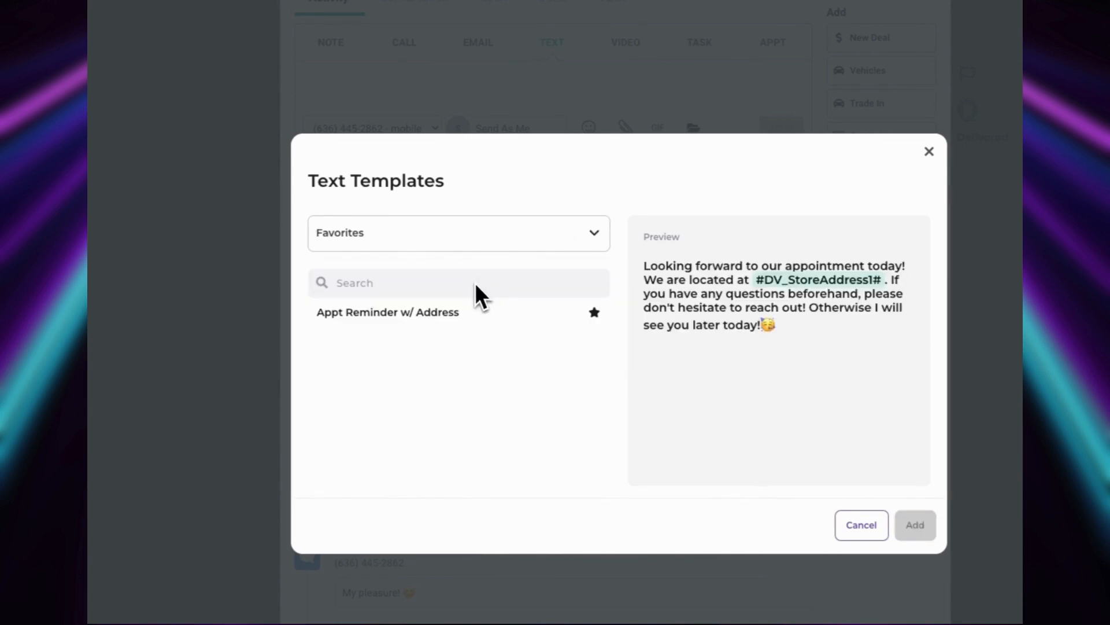
- Add the favorited Appt Reminder w/ Address template to the lead's text message
left_click(388, 312)
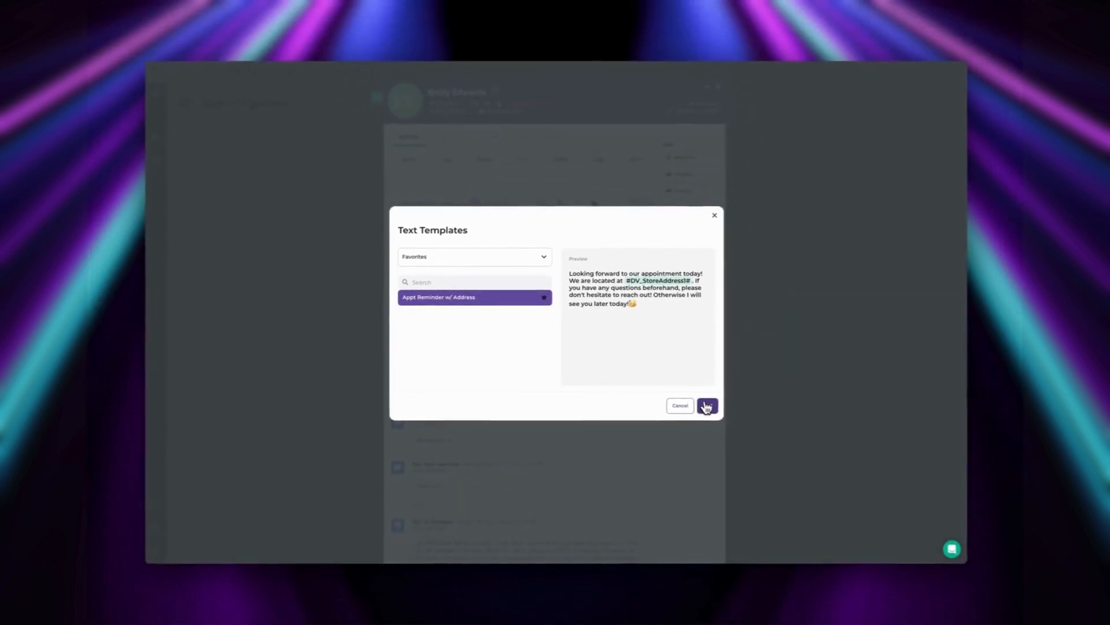
left_click(707, 405)
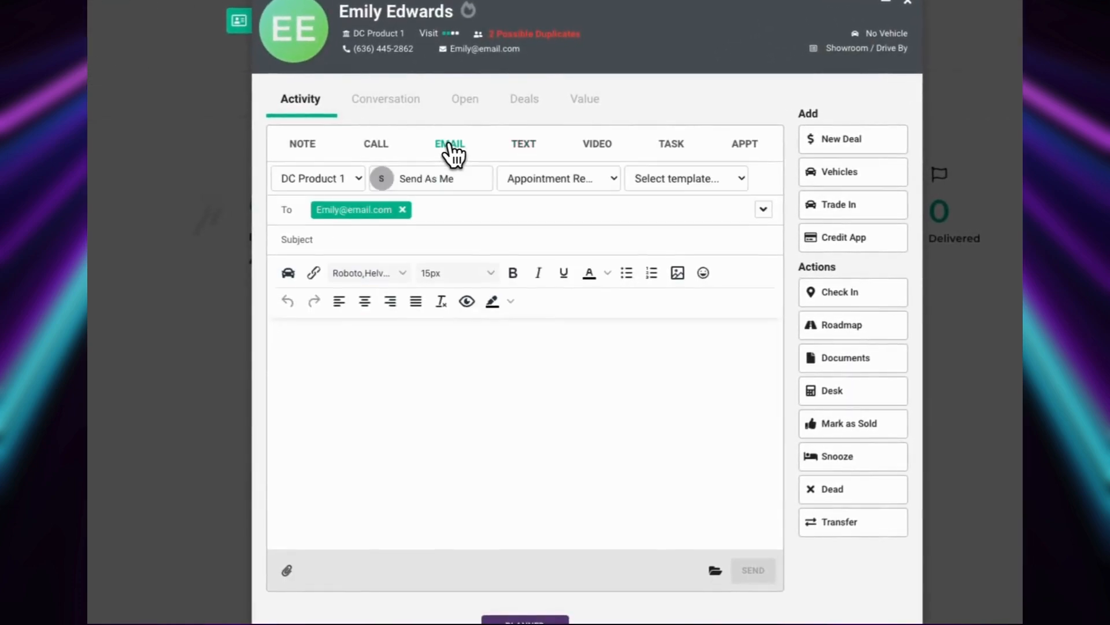
- Star the Appointment Reminder Email and rescheduled reminder email templates as favorites
scroll("down", 3)
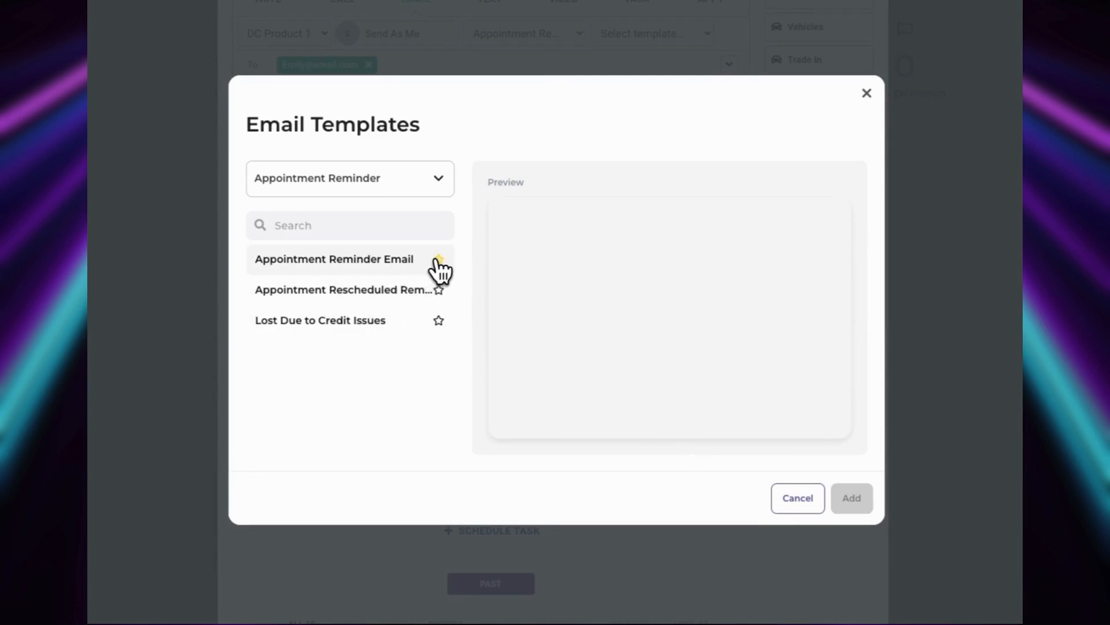
left_click(437, 258)
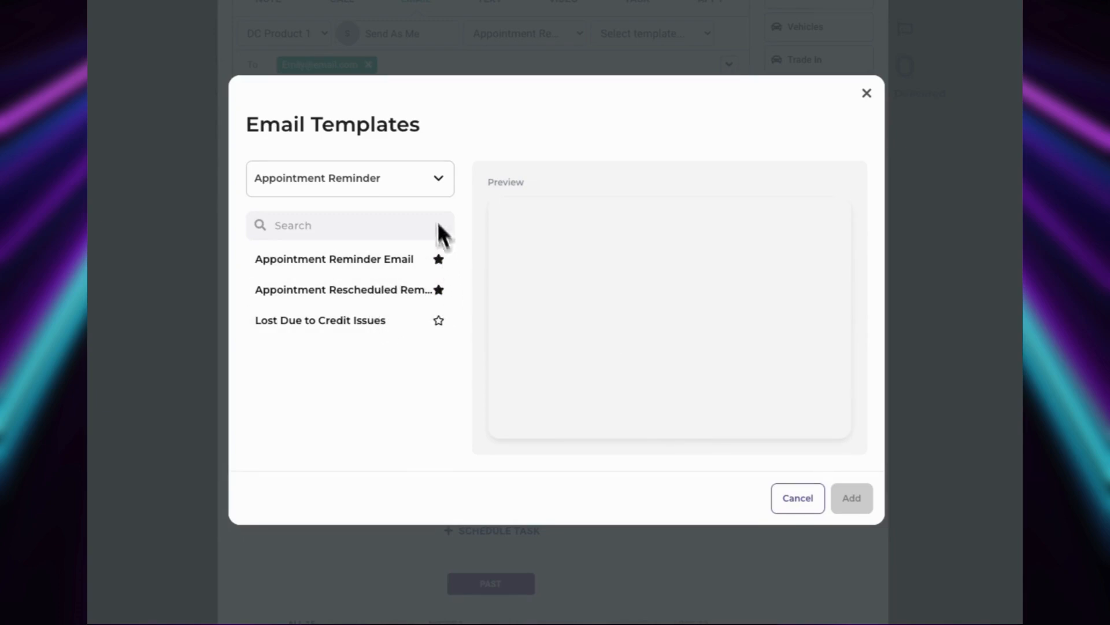
left_click(349, 179)
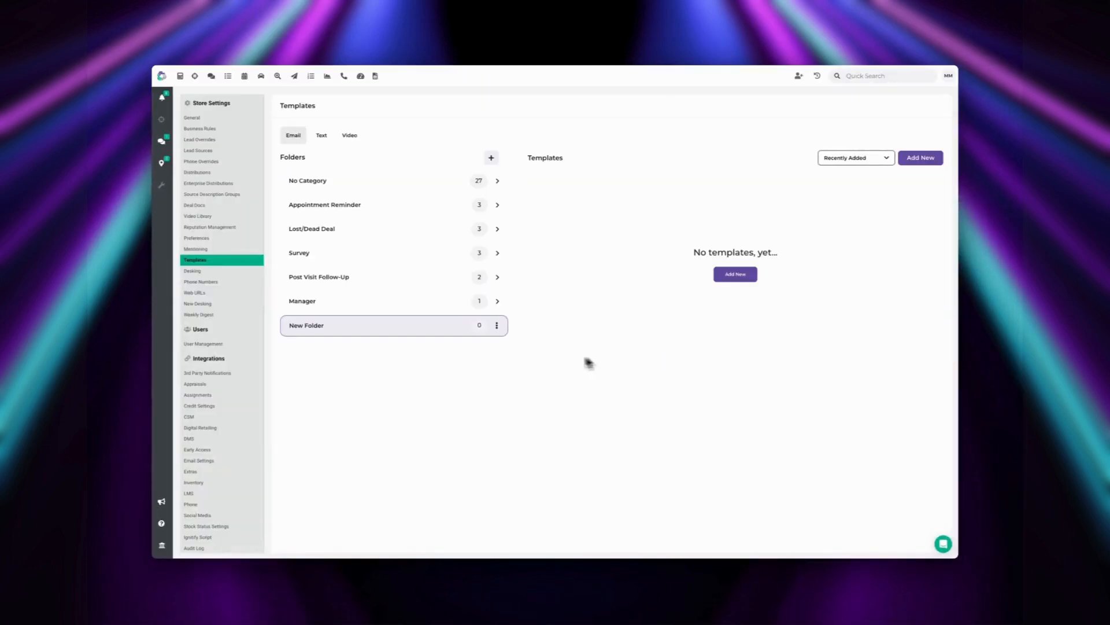
- Show the email template folder list in Store Settings Templates
left_click(496, 325)
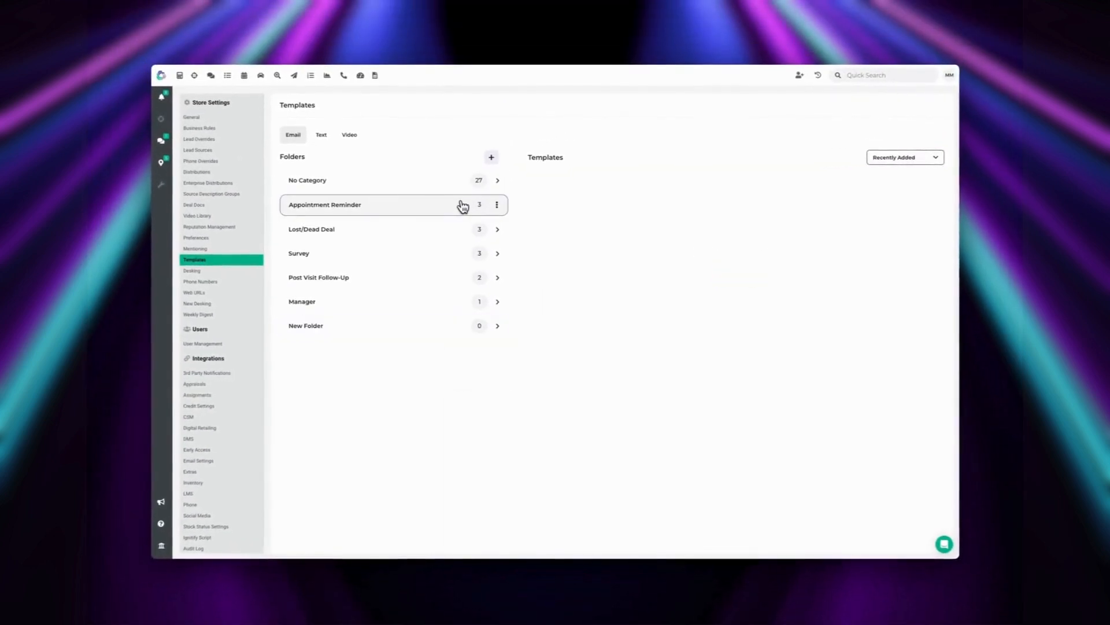
- Move Appointment Rescheduled Reminder from the Appointment Reminder folder into Lost/Dead Deal
left_click(325, 204)
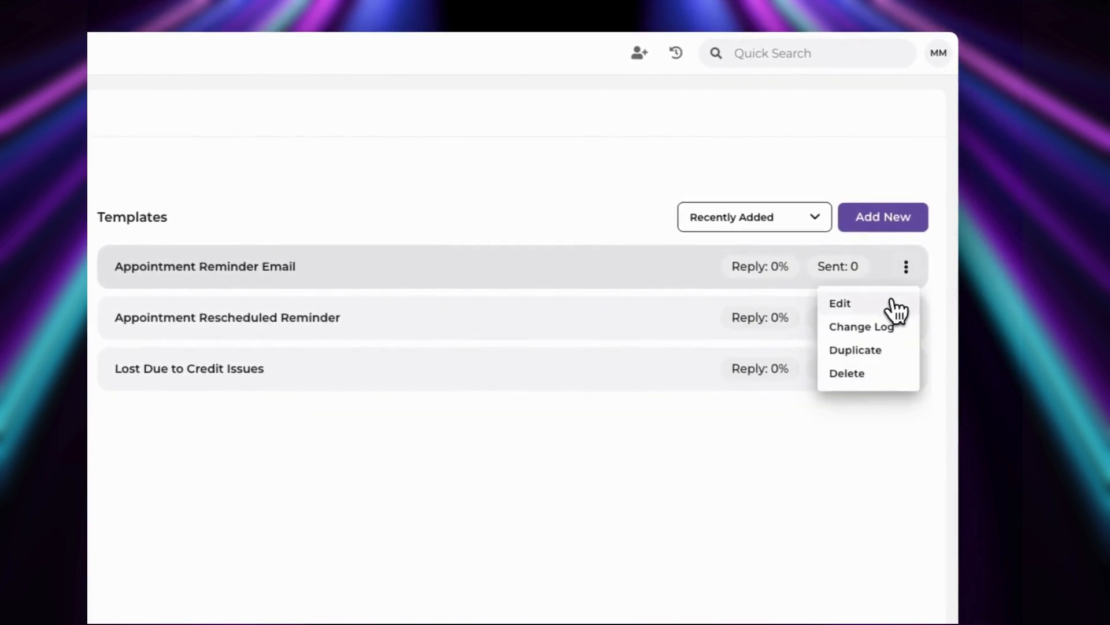
mouse_move(880, 374)
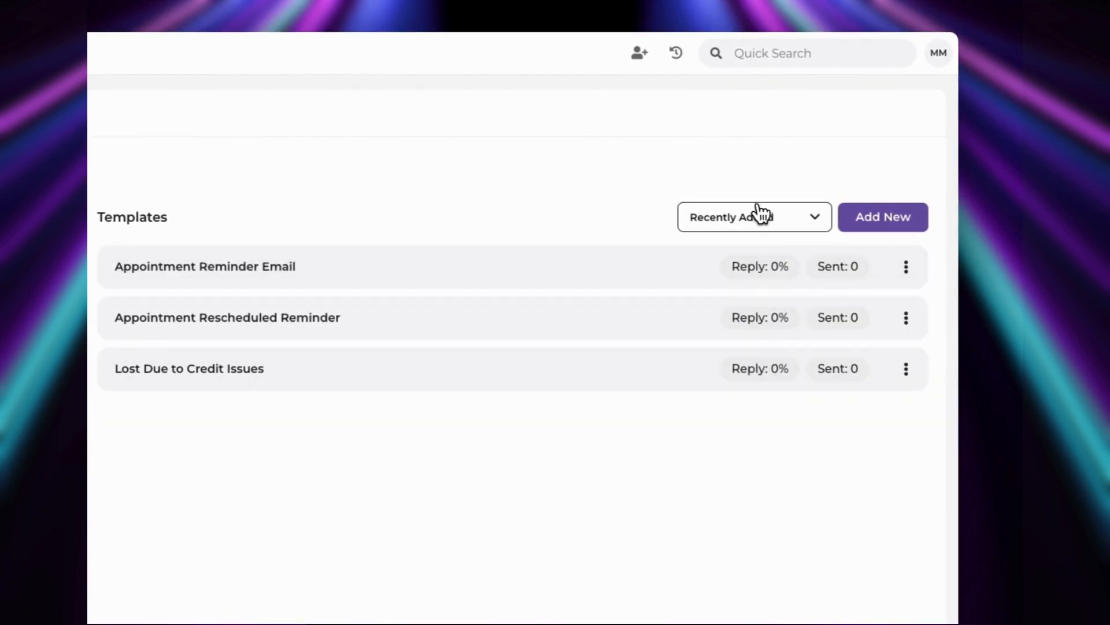
left_click(753, 216)
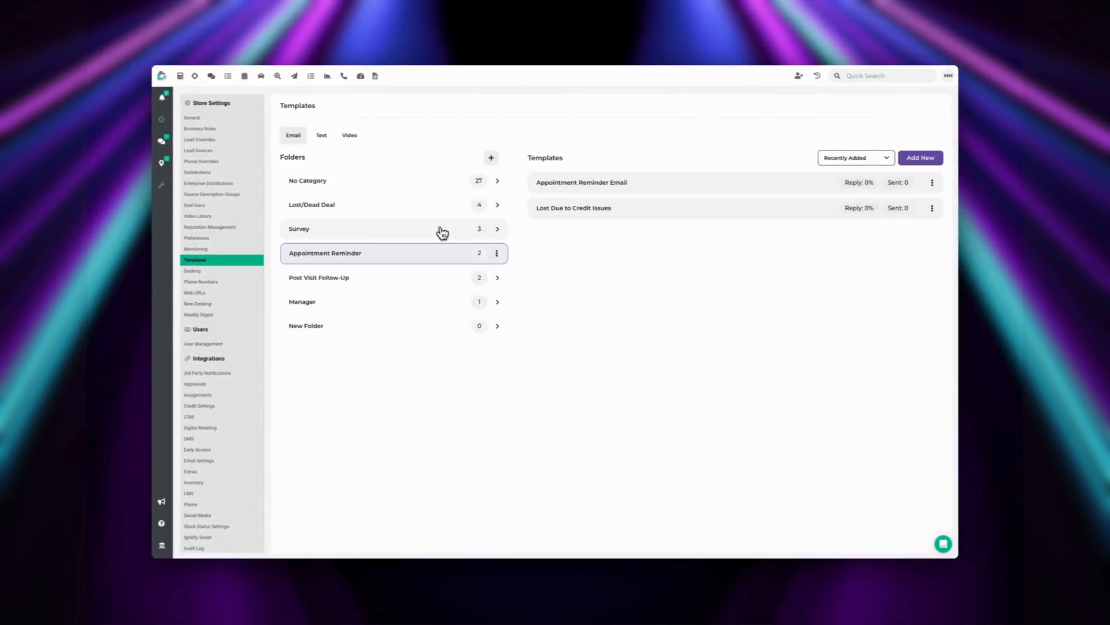
- Switch Templates to text, listing Verify Text and Confirm Text Received
left_click(321, 135)
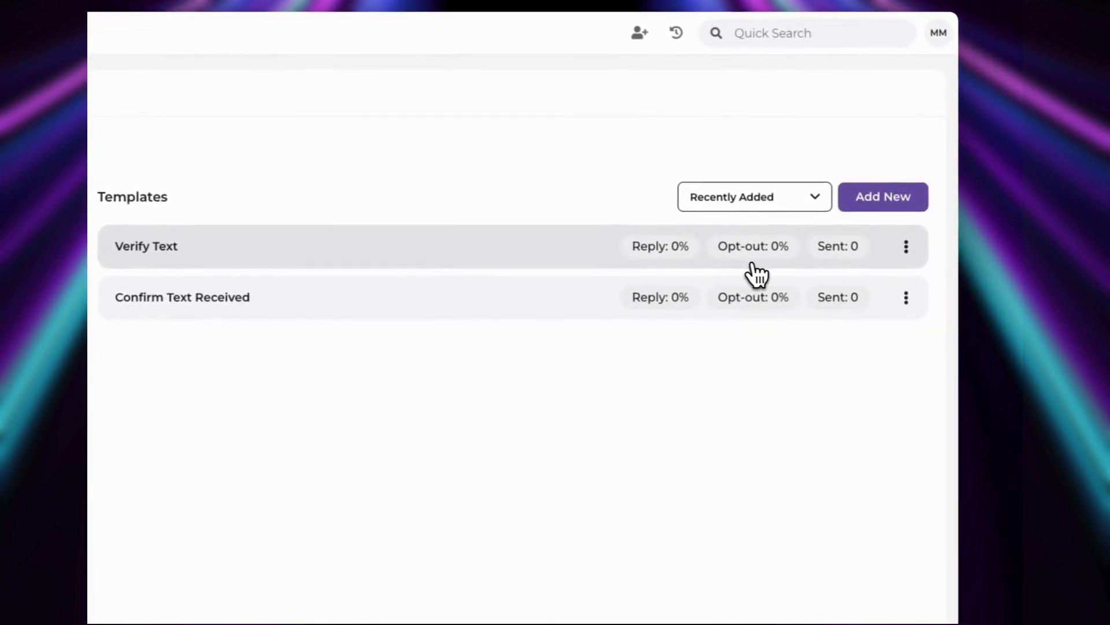
mouse_move(756, 273)
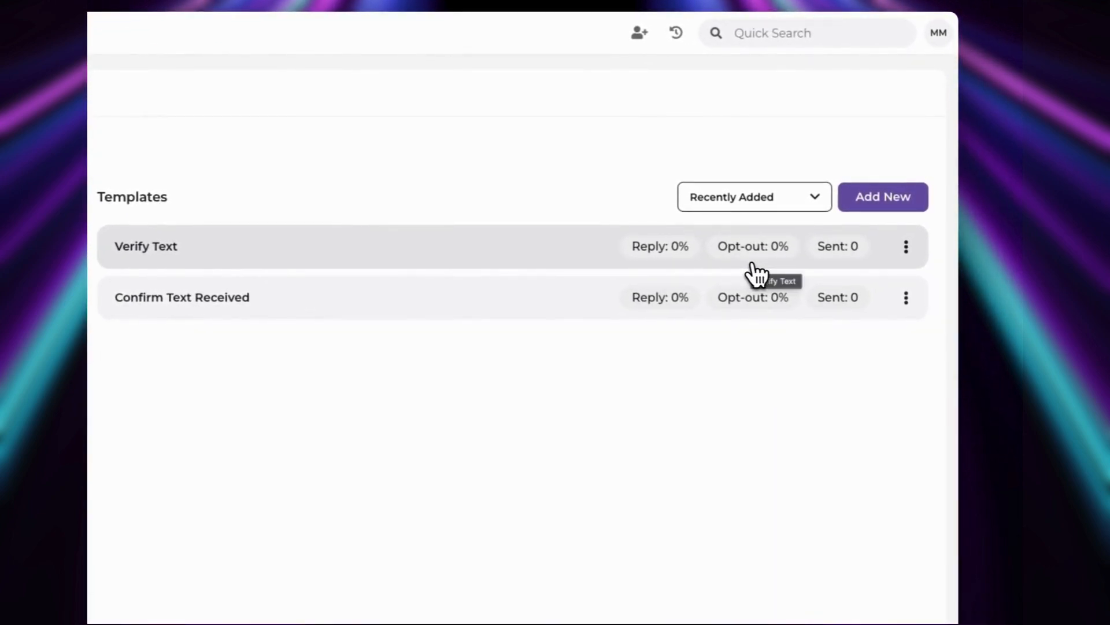
mouse_move(619, 408)
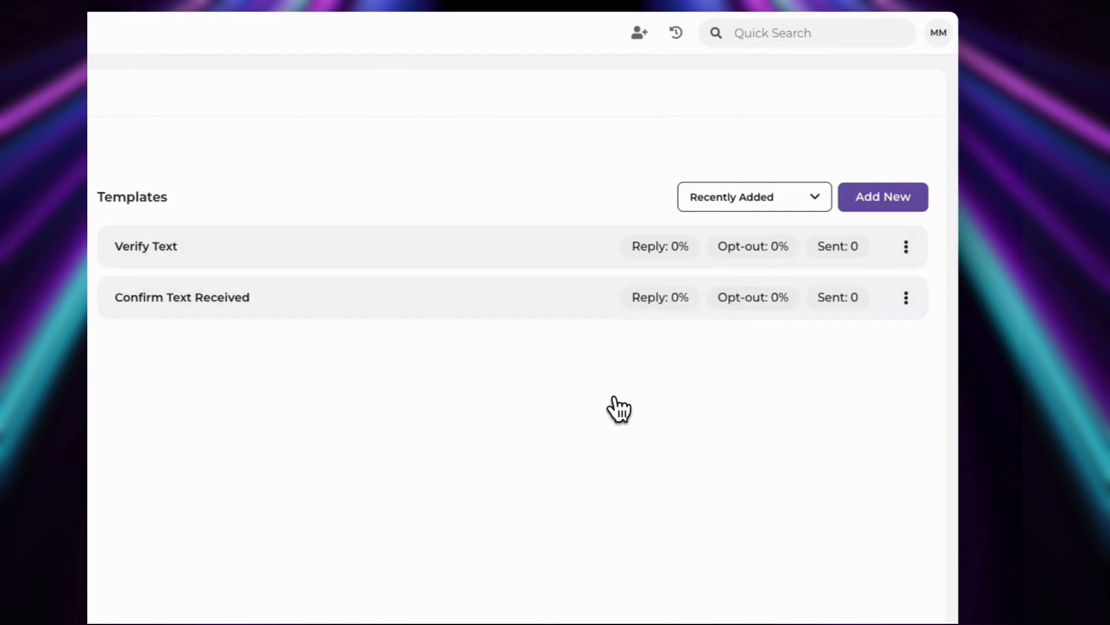